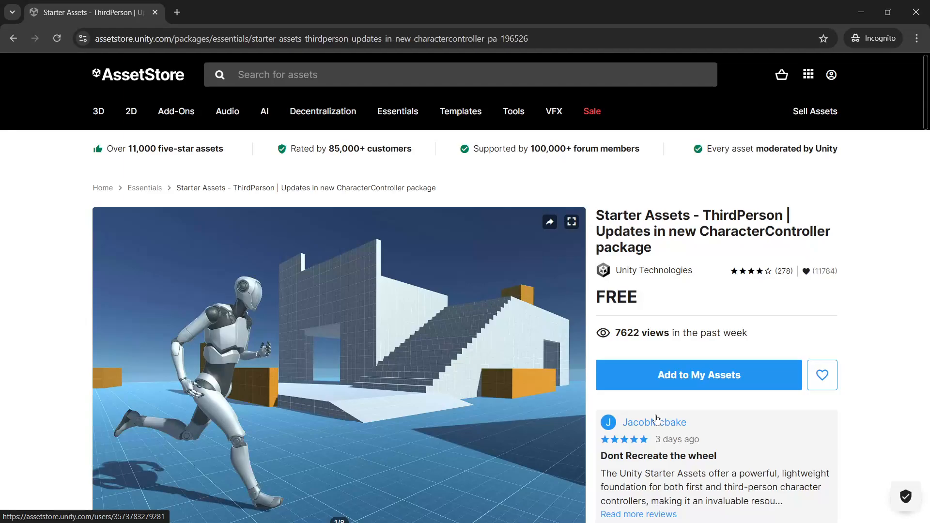
{"action": "mouse_move", "coordinate": [650, 389]}
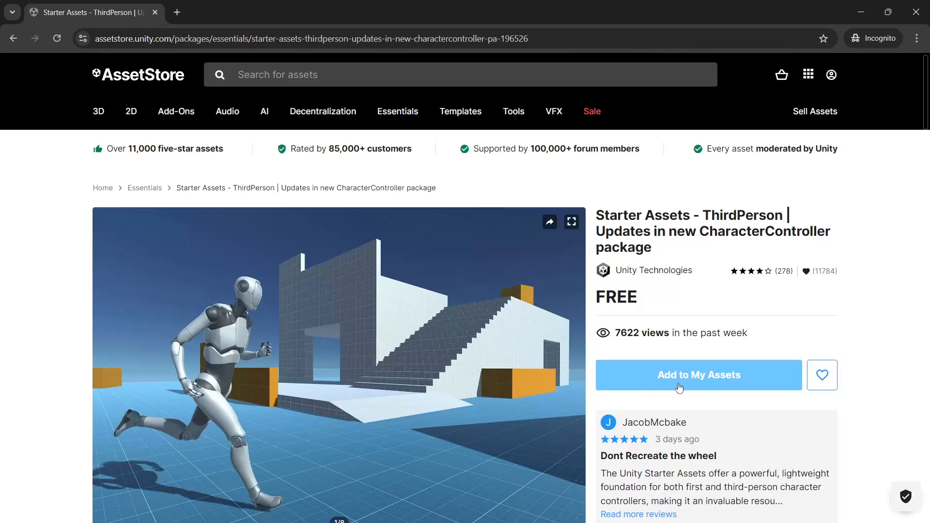
{"action": "mouse_move", "coordinate": [699, 386]}
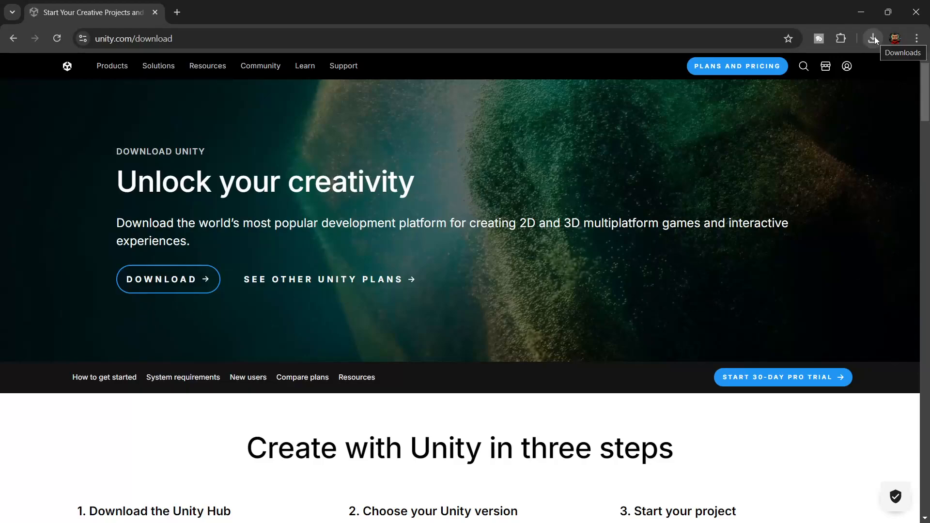
- Open the browser's Downloads panel to see recent downloads
{"action": "left_click", "coordinate": [873, 38]}
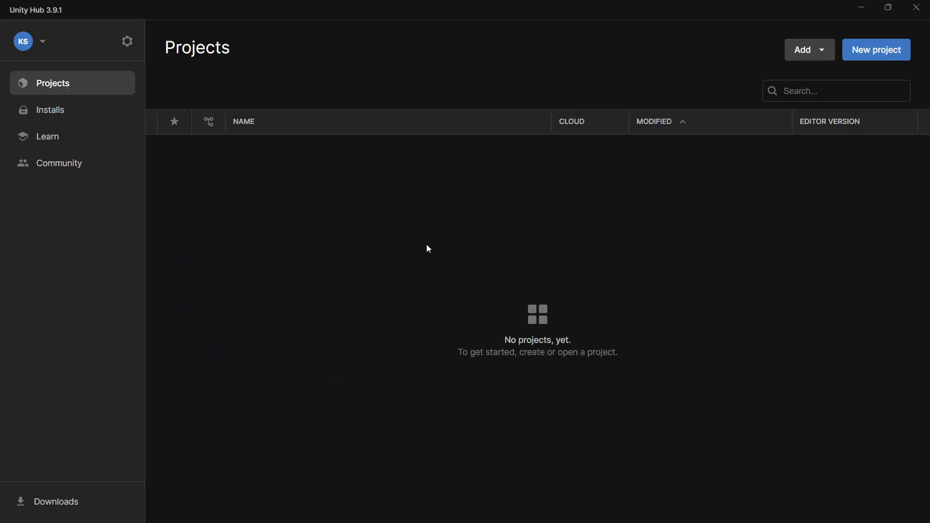
{"action": "left_click", "coordinate": [51, 110]}
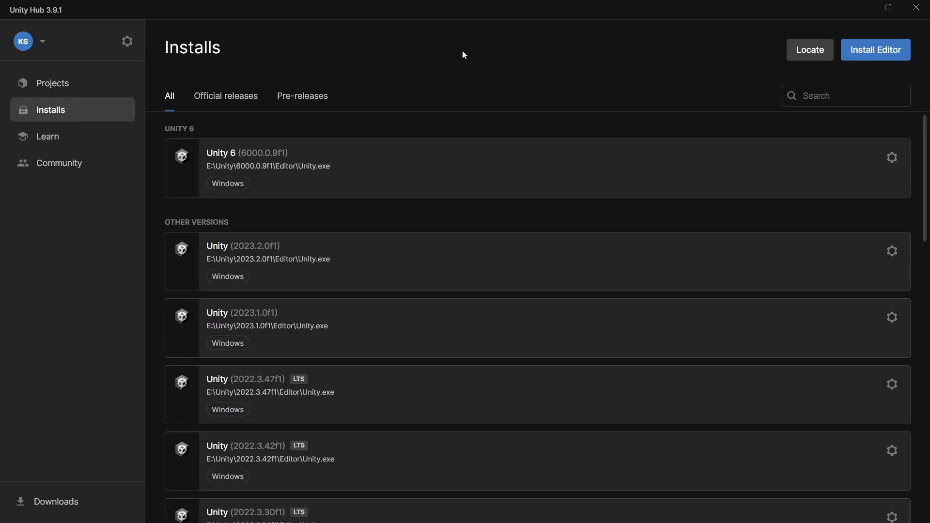
{"action": "left_click", "coordinate": [875, 49]}
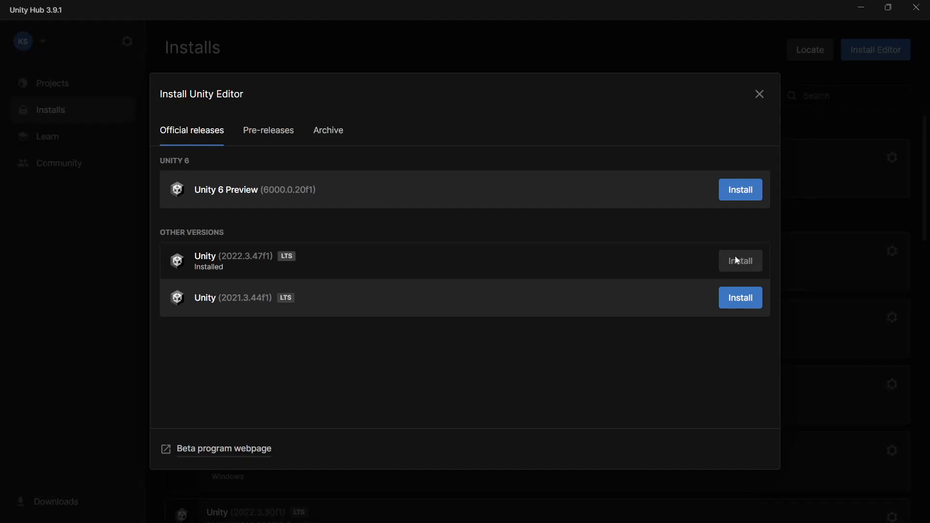
{"action": "left_click", "coordinate": [759, 93]}
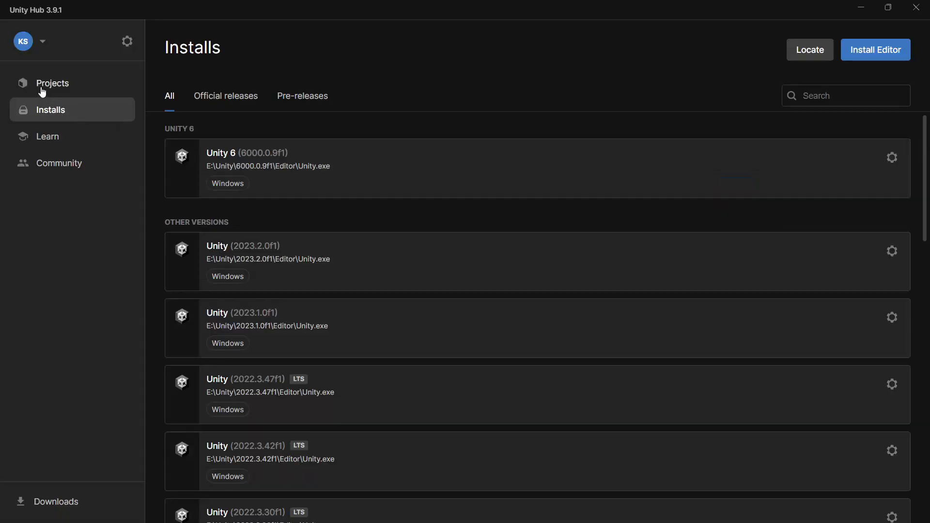
{"action": "left_click", "coordinate": [52, 83]}
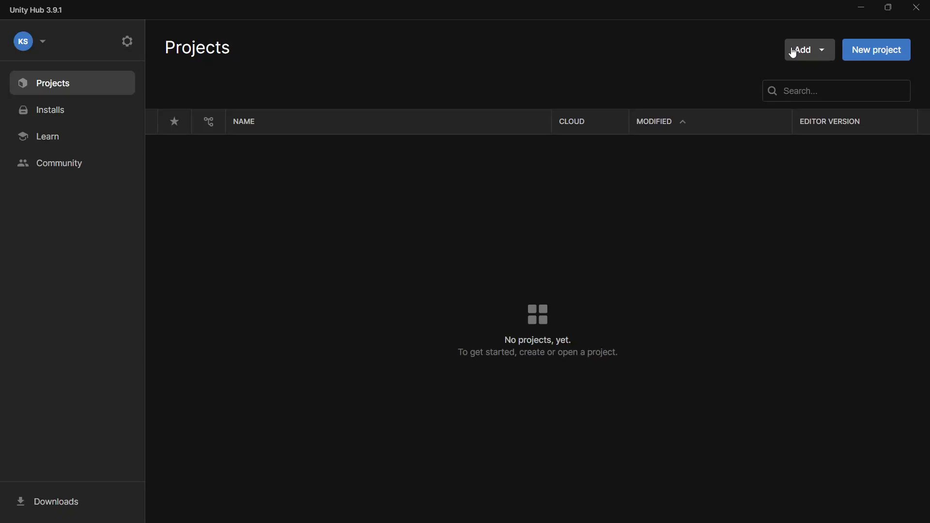
- Create a Universal 3D project named StarterTutorial on editor 2022.3.47f1
{"action": "left_click", "coordinate": [876, 50]}
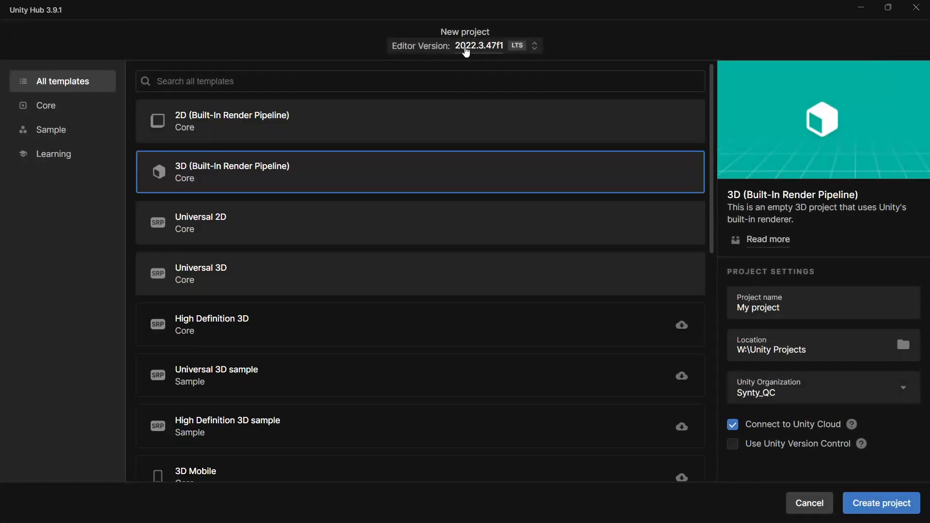
{"action": "type", "text": "StarterTutorial"}
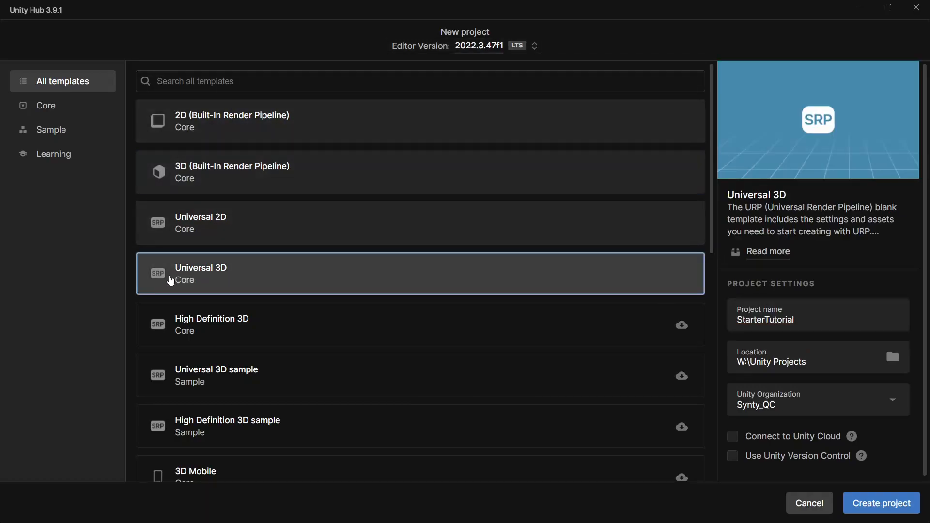
{"action": "mouse_move", "coordinate": [215, 279]}
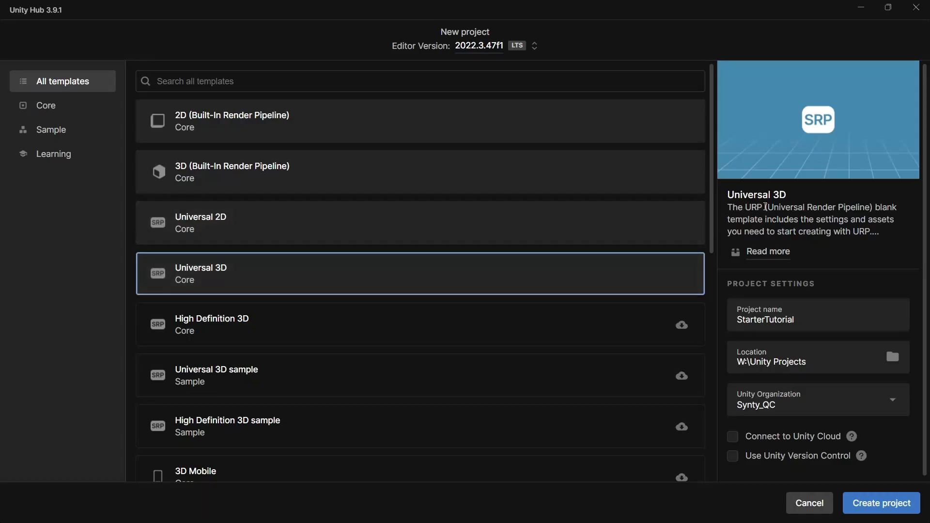
{"action": "mouse_move", "coordinate": [881, 503]}
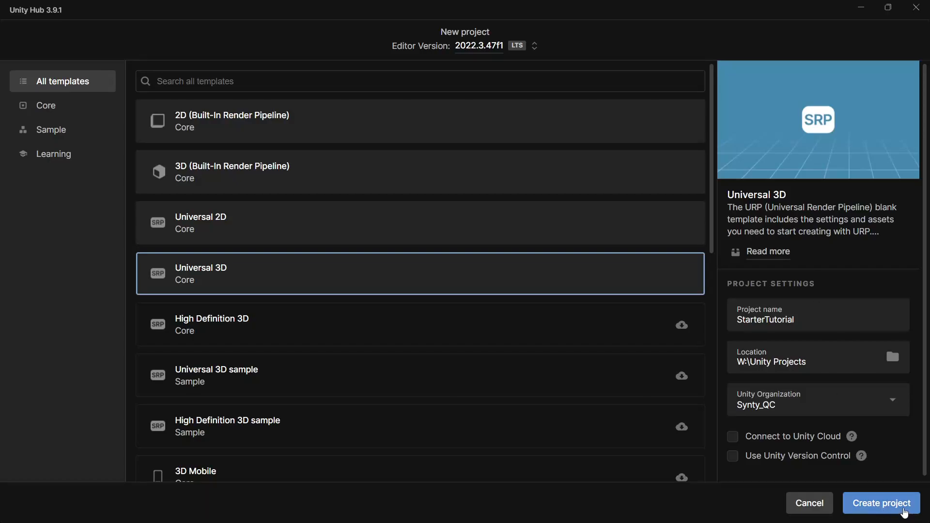
{"action": "left_click", "coordinate": [881, 503]}
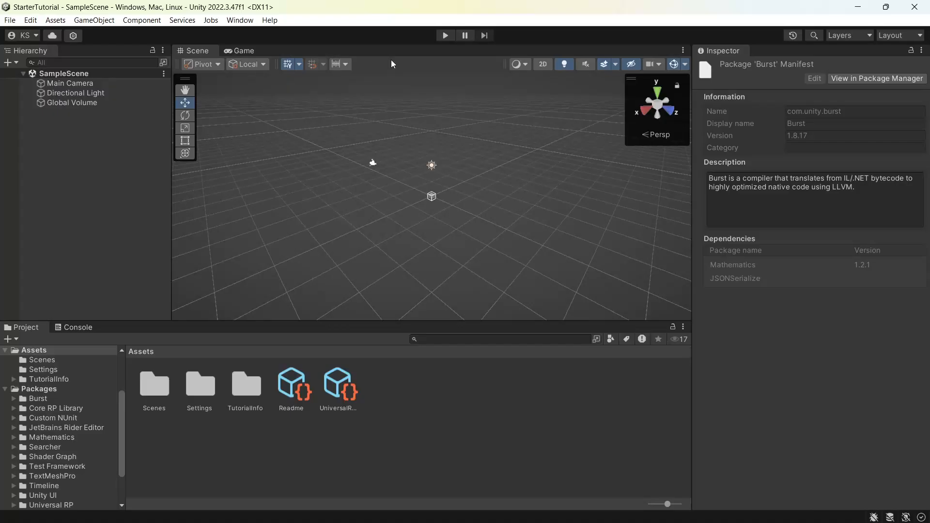
- Import all files of the Synty POLYGON Starter Pack from My Assets
{"action": "left_click", "coordinate": [239, 19]}
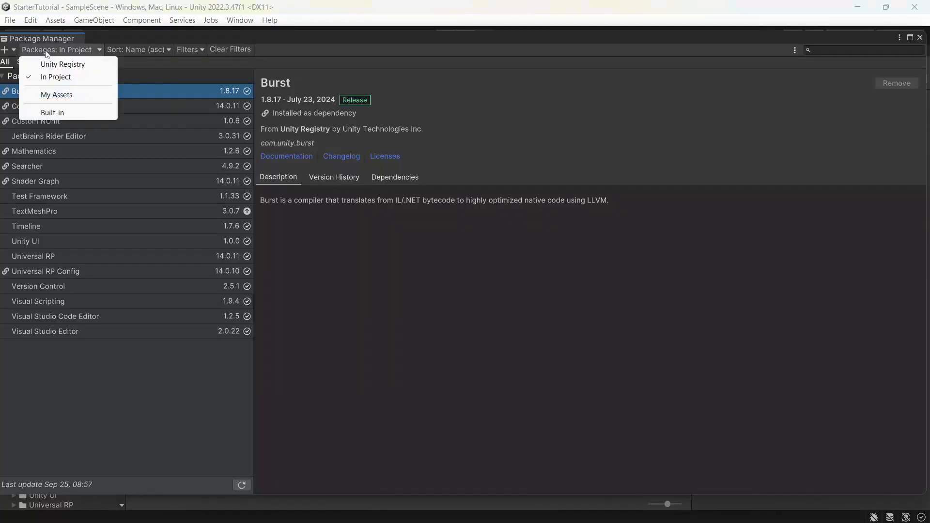
{"action": "left_click", "coordinate": [55, 94]}
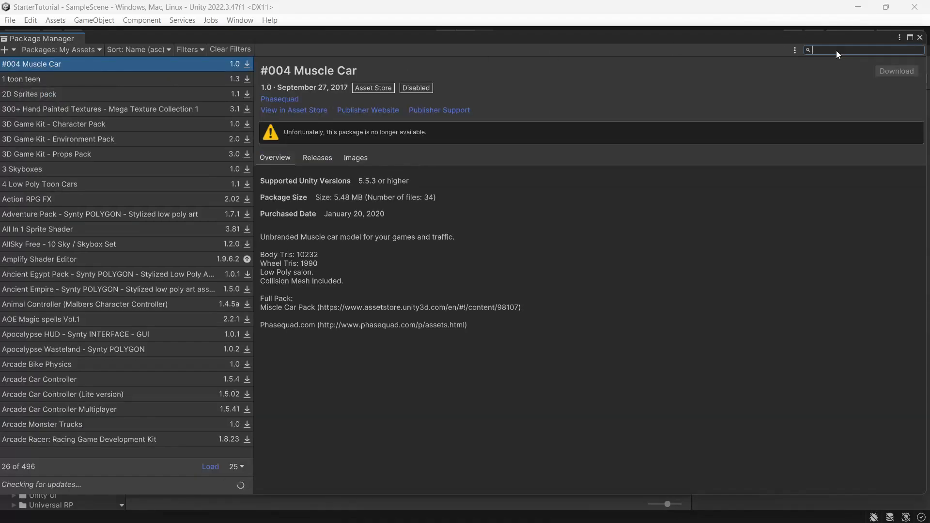
{"action": "type", "text": "polygon starter"}
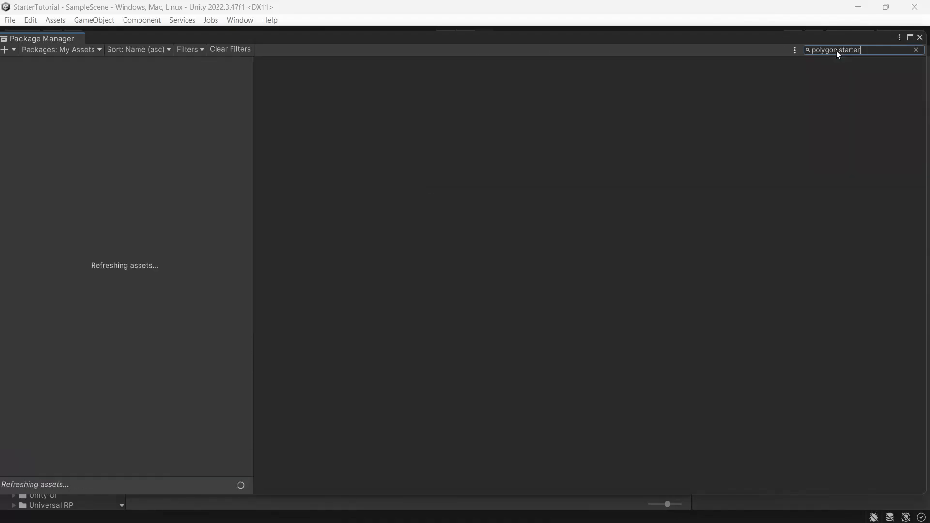
{"action": "left_click", "coordinate": [101, 425]}
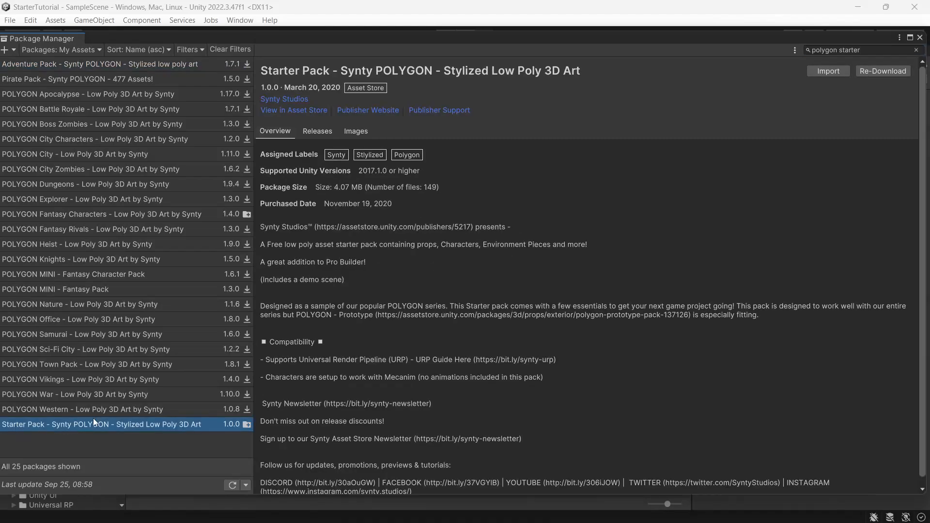
{"action": "mouse_move", "coordinate": [883, 71]}
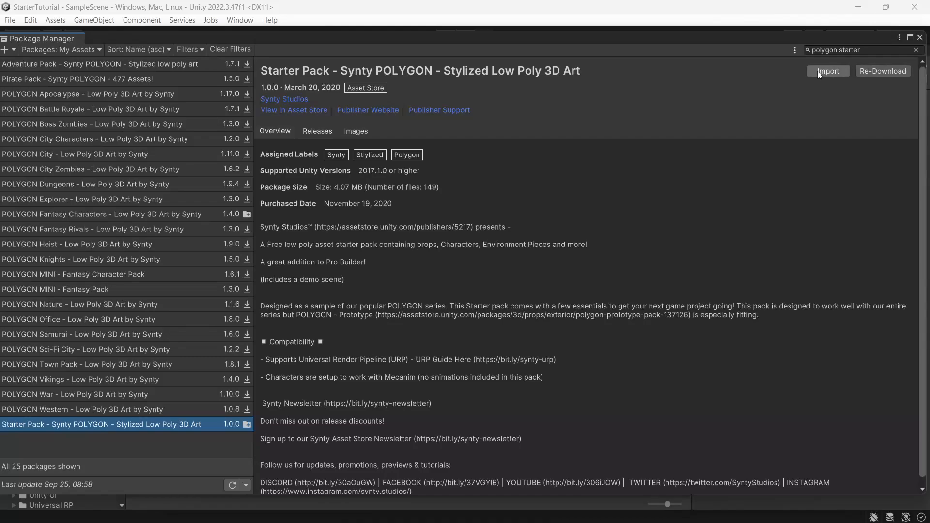
{"action": "left_click", "coordinate": [828, 71]}
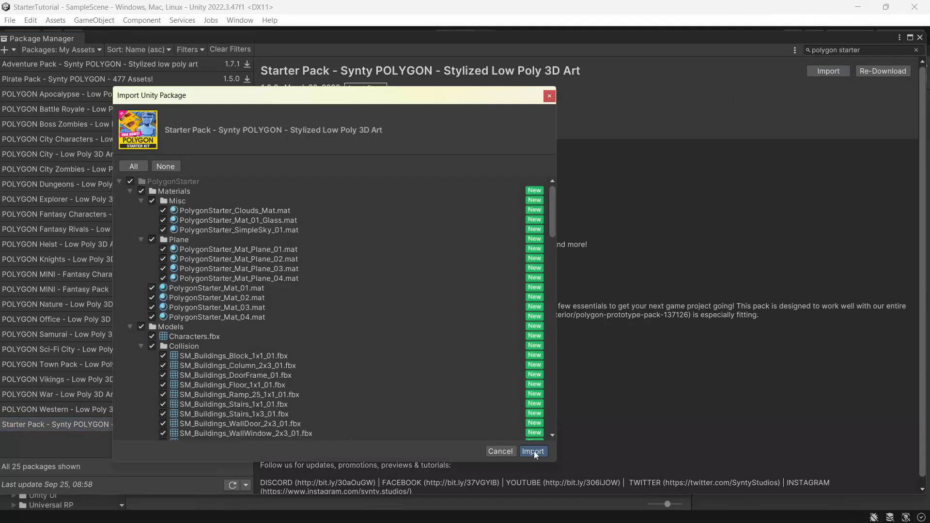
{"action": "left_click", "coordinate": [533, 451]}
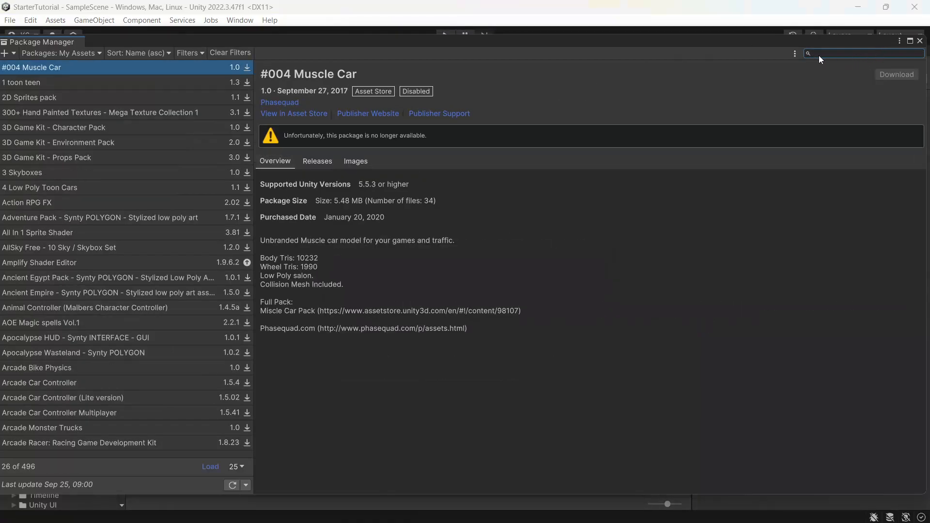
- Import Starter Assets - ThirdPerson with dependencies, enable the new input backends, and restart
{"action": "type", "text": "starter assets third person"}
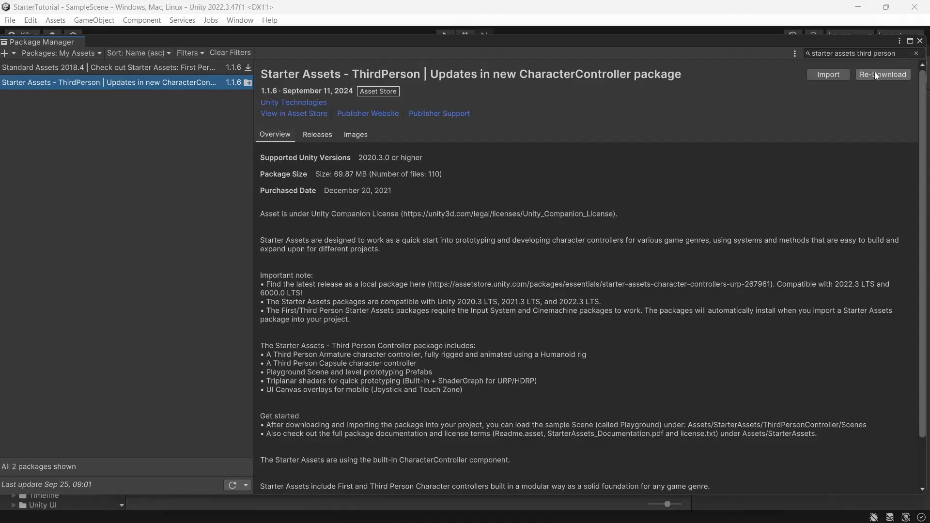
{"action": "mouse_move", "coordinate": [918, 90]}
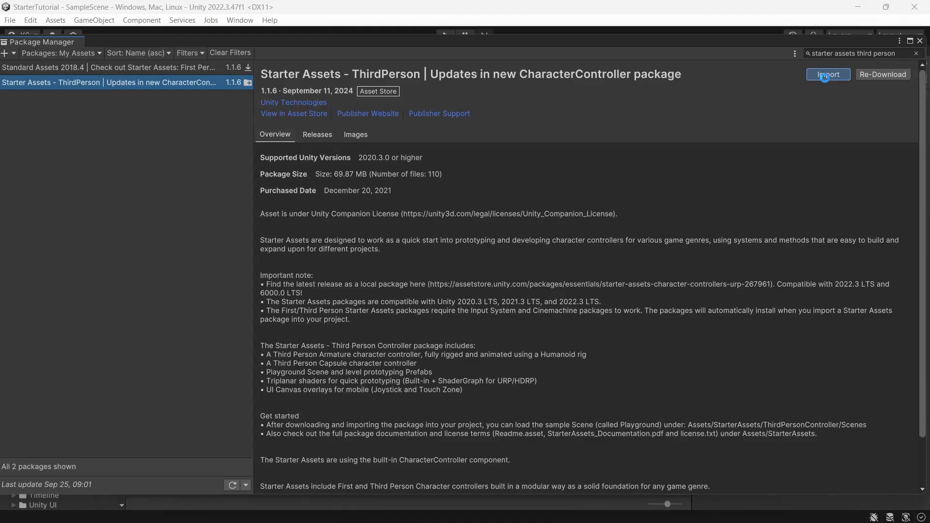
{"action": "left_click", "coordinate": [828, 74]}
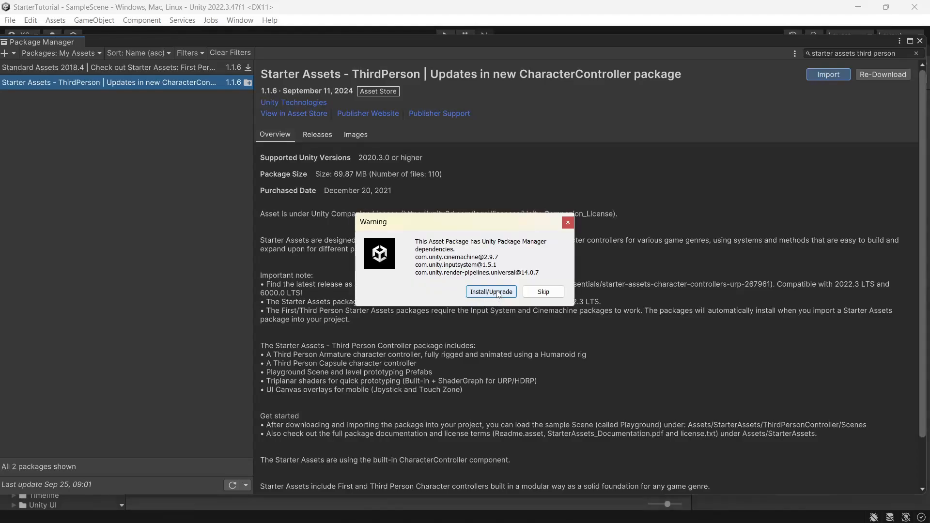
{"action": "left_click", "coordinate": [491, 291]}
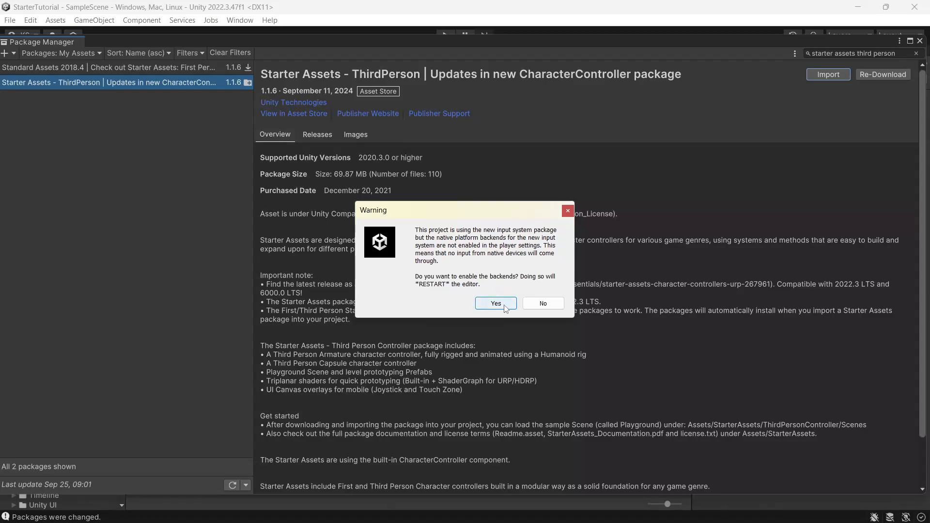
{"action": "left_click", "coordinate": [542, 303]}
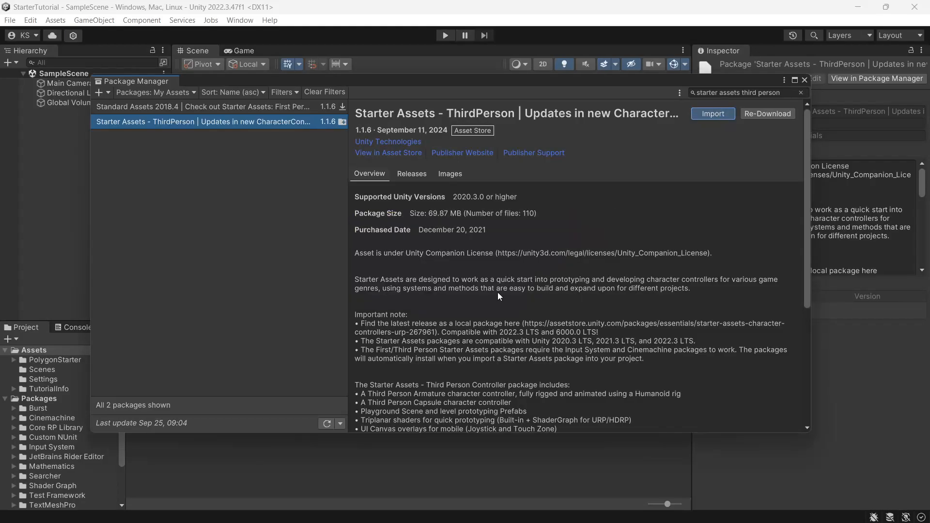
{"action": "left_click", "coordinate": [713, 114]}
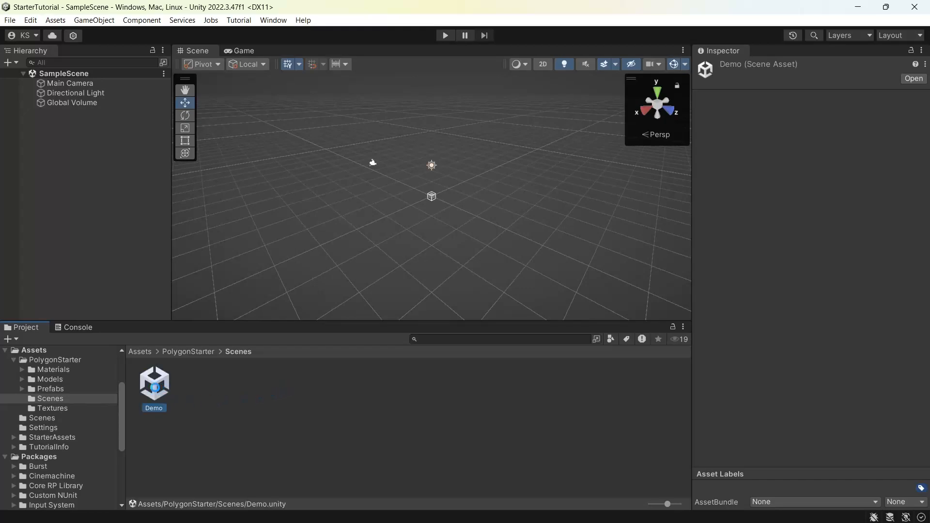
- Open the Demo scene from Assets > PolygonStarter > Scenes
{"action": "double_click", "coordinate": [154, 383]}
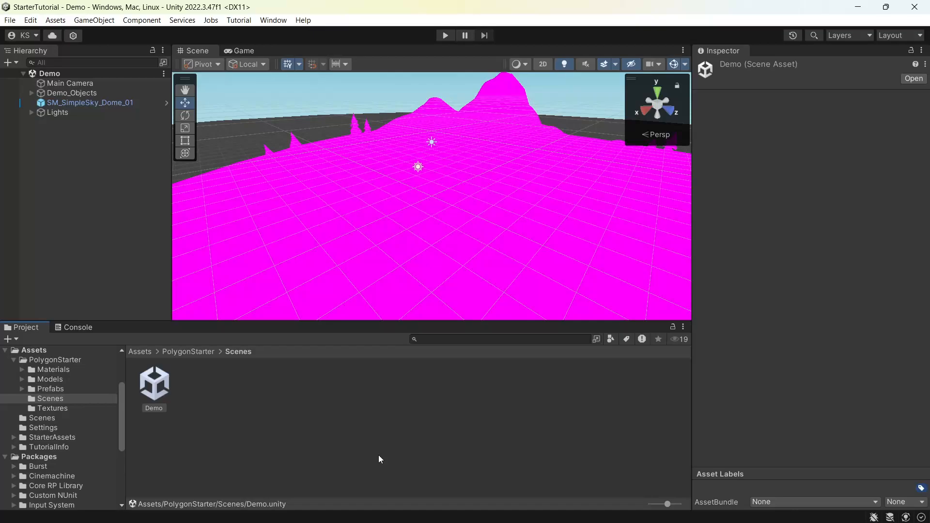
{"action": "mouse_move", "coordinate": [290, 262]}
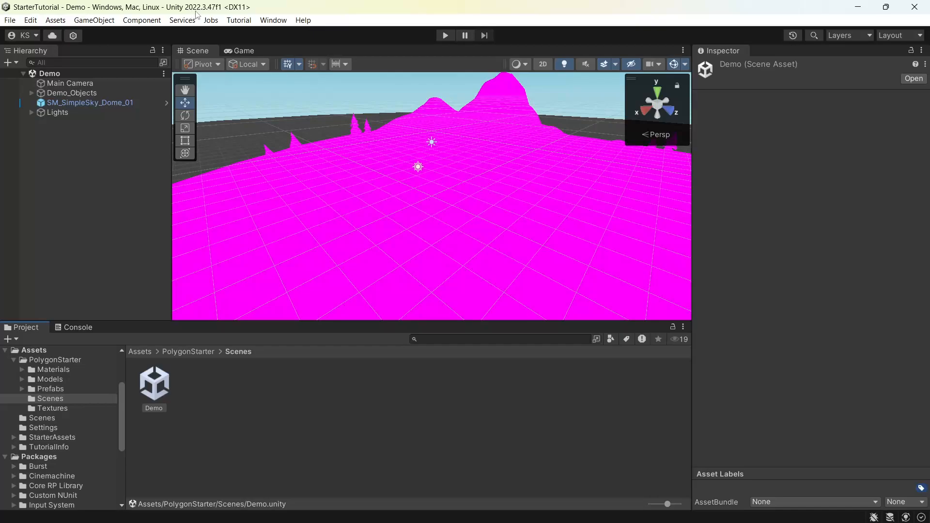
{"action": "mouse_move", "coordinate": [273, 19]}
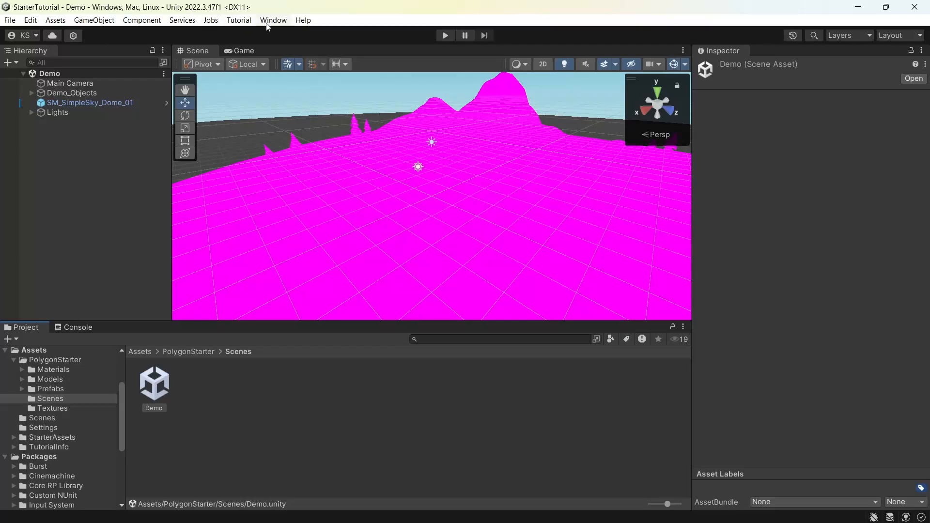
- Run the Render Pipeline Converter's Built-in to URP Material Upgrade on the scene's materials
{"action": "left_click", "coordinate": [274, 19]}
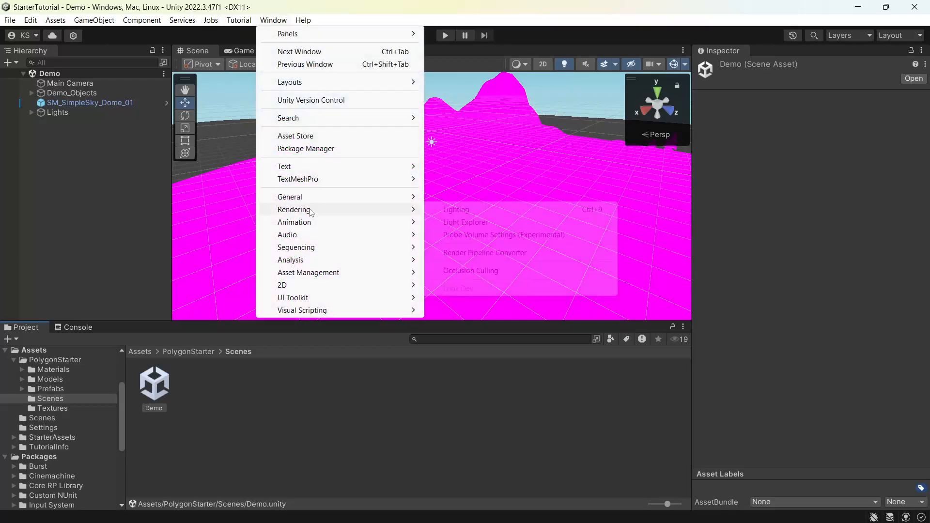
{"action": "left_click", "coordinate": [484, 252]}
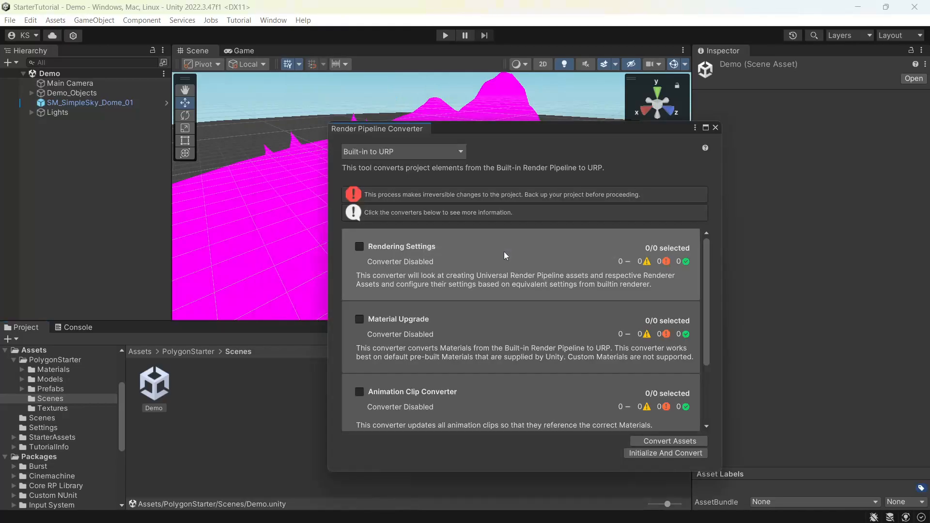
{"action": "left_click", "coordinate": [402, 151]}
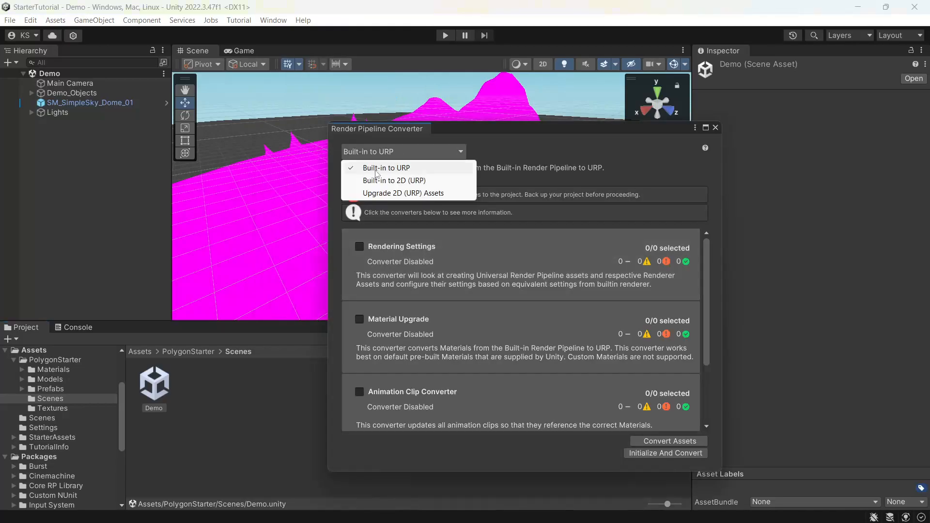
{"action": "left_click", "coordinate": [386, 169]}
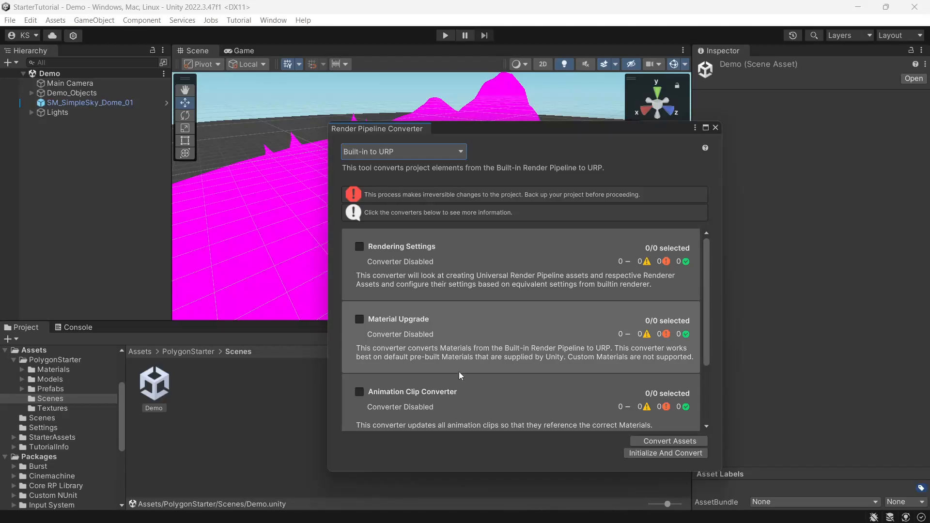
{"action": "left_click", "coordinate": [359, 319]}
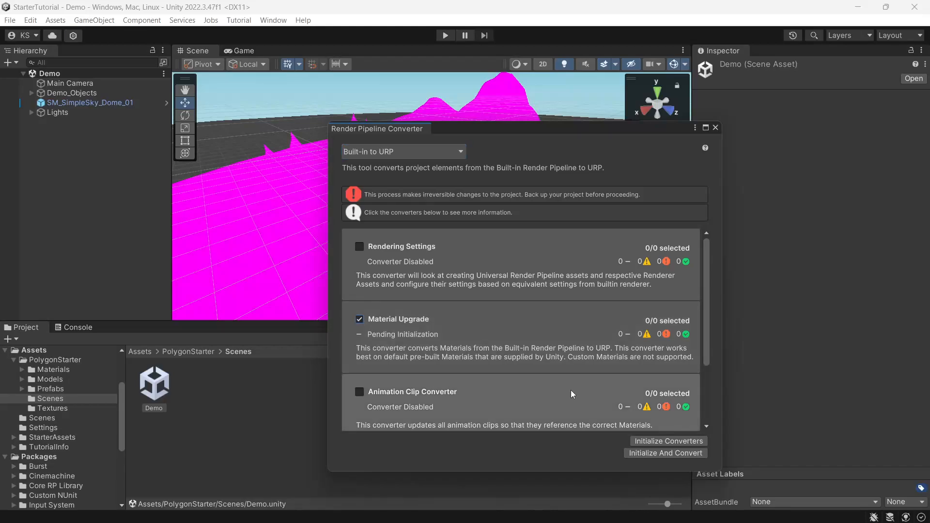
{"action": "left_click", "coordinate": [665, 452]}
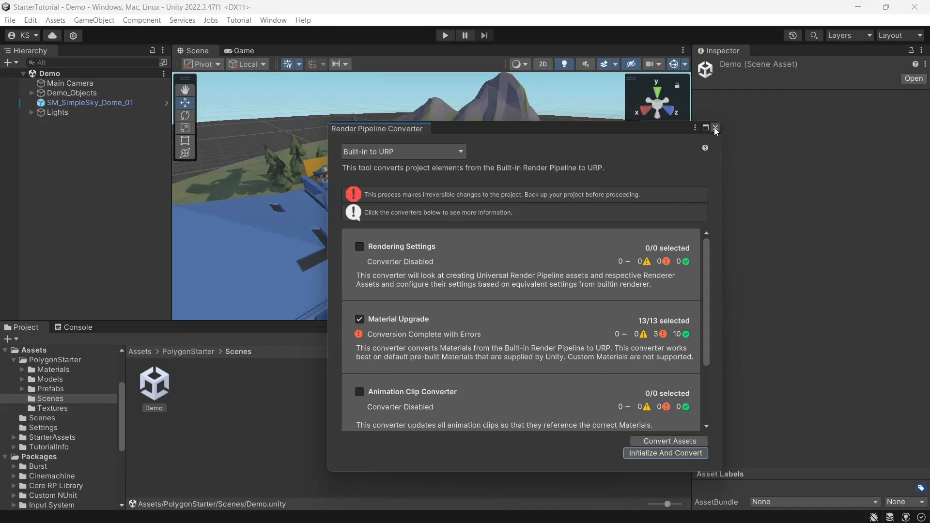
{"action": "left_click", "coordinate": [715, 128]}
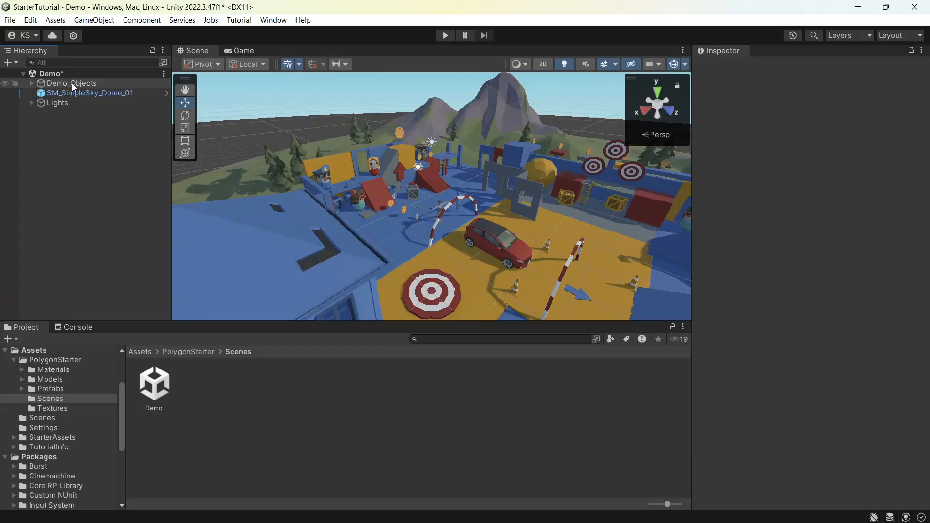
- Browse to StarterAssets > ThirdPersonController > Prefabs to reach NestedParentArmature_Unpack
{"action": "left_click", "coordinate": [291, 382]}
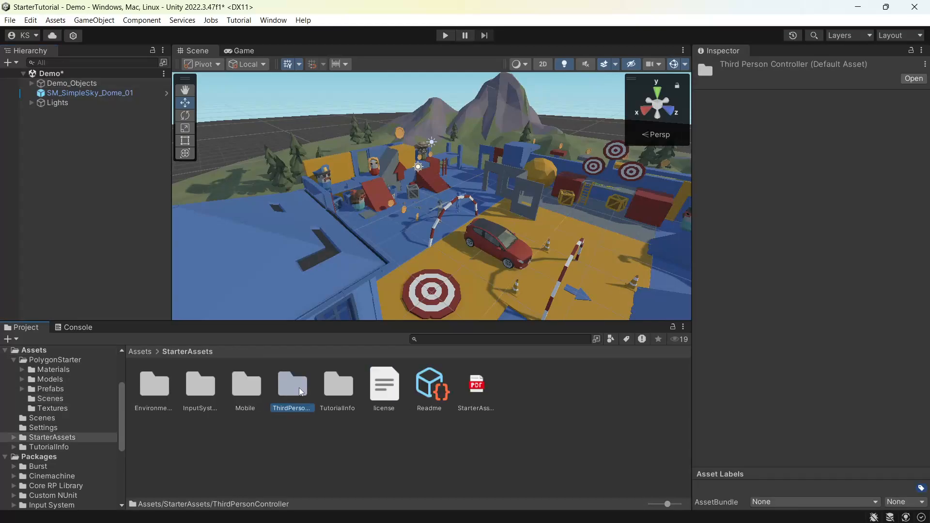
{"action": "double_click", "coordinate": [291, 383]}
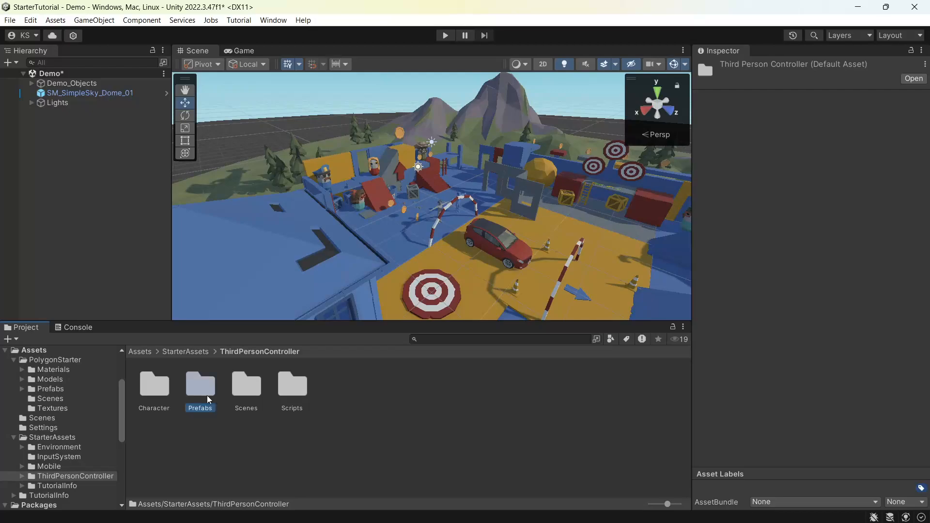
{"action": "double_click", "coordinate": [200, 383]}
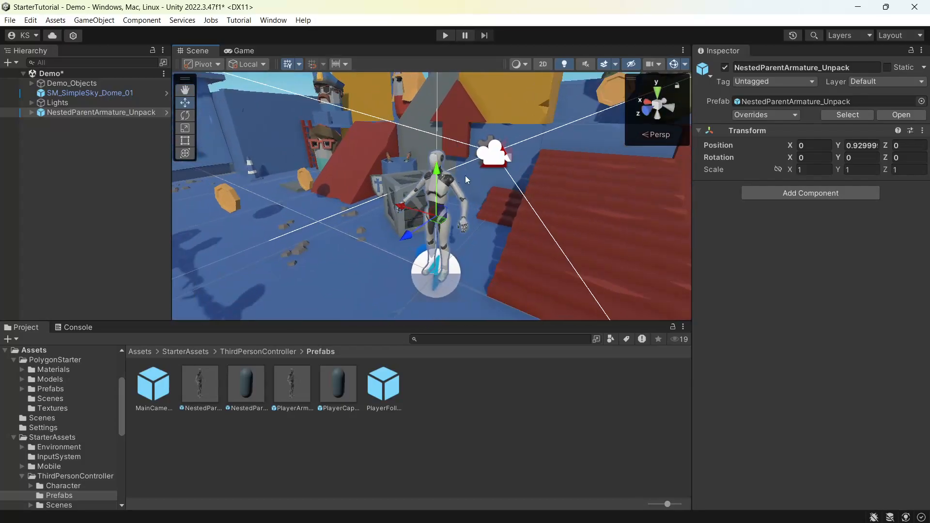
- Completely unpack NestedParentArmature_Unpack and select Geometry's Armature_Mesh child
{"action": "right_click", "coordinate": [95, 112]}
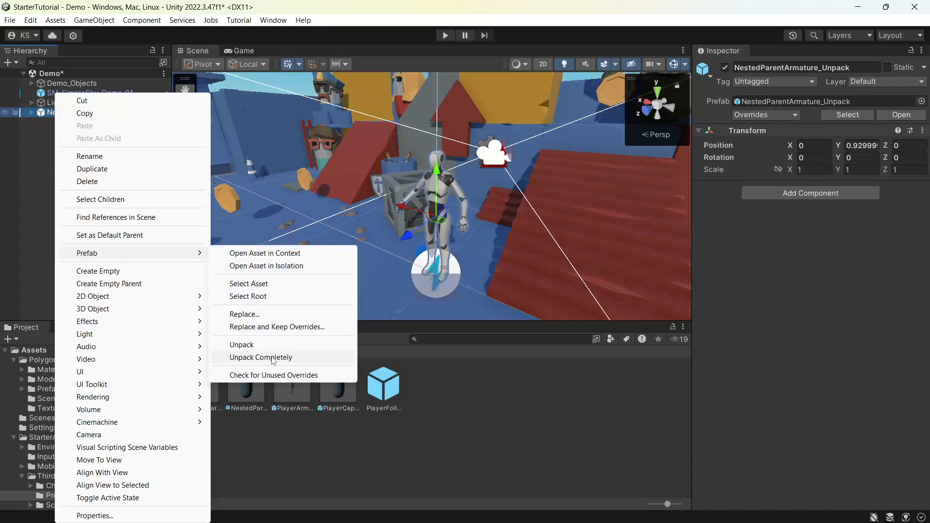
{"action": "left_click", "coordinate": [261, 357]}
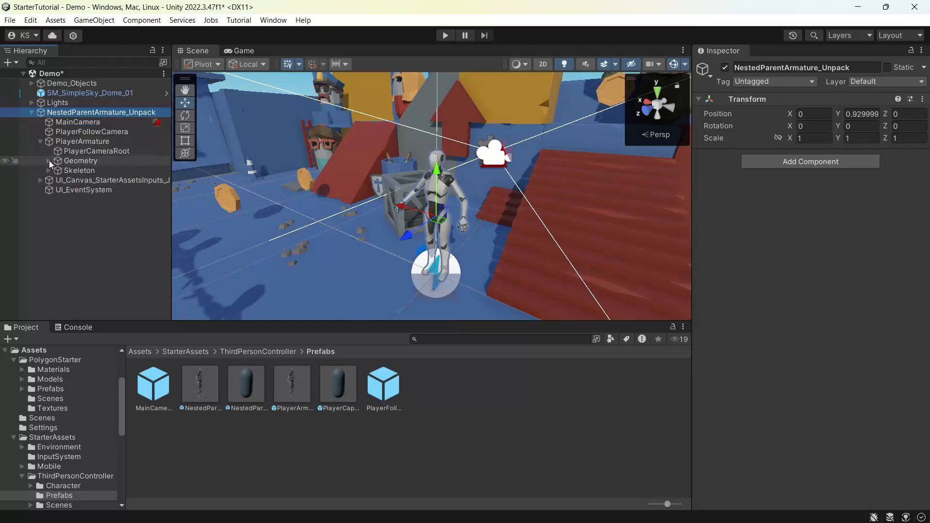
{"action": "left_click", "coordinate": [52, 161]}
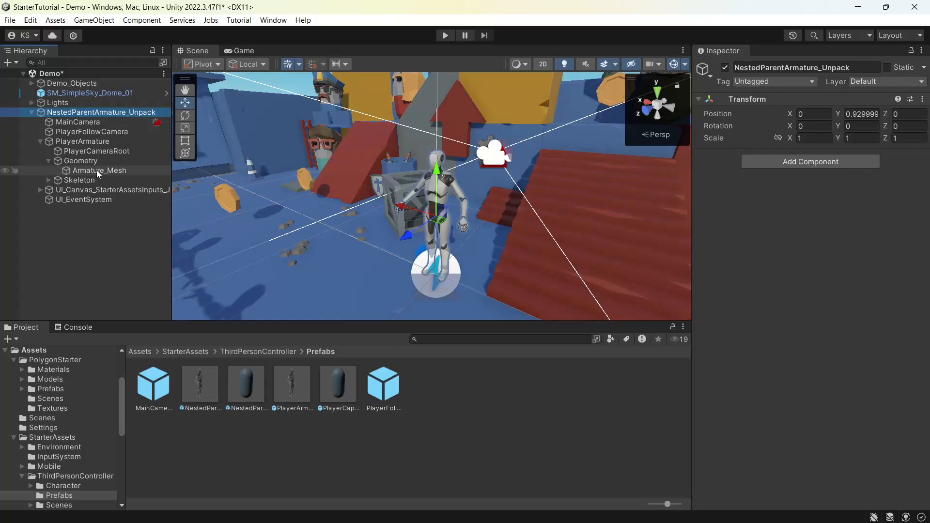
{"action": "left_click", "coordinate": [79, 180]}
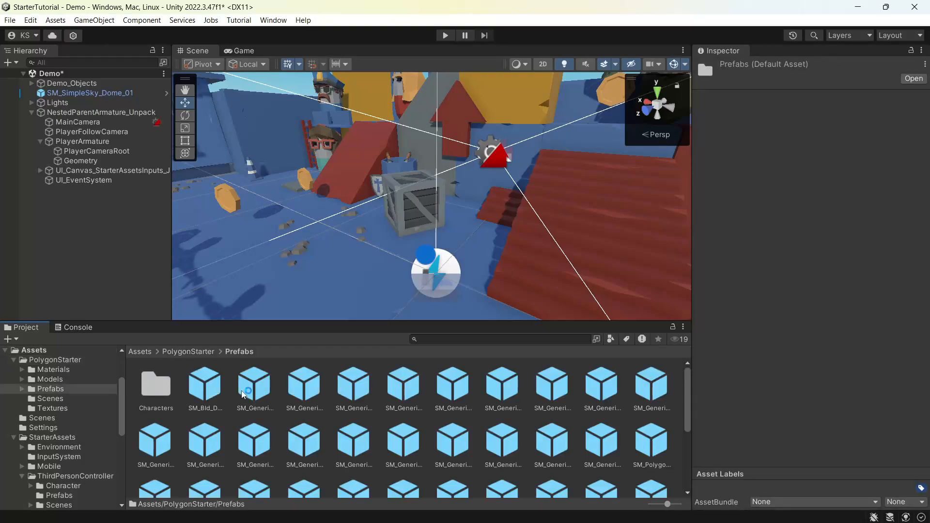
- Open the PolygonStarter Characters prefab folder and enlarge the asset previews
{"action": "double_click", "coordinate": [155, 385]}
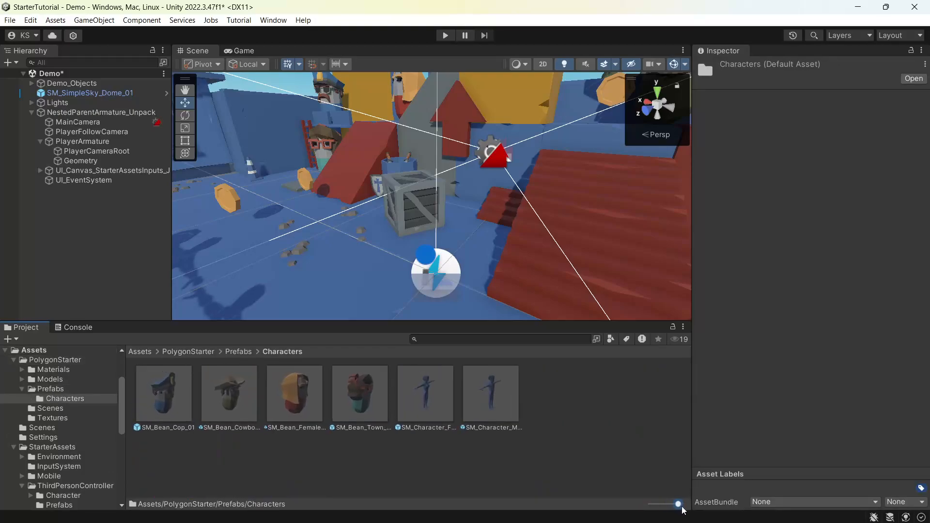
{"action": "left_click", "coordinate": [490, 389]}
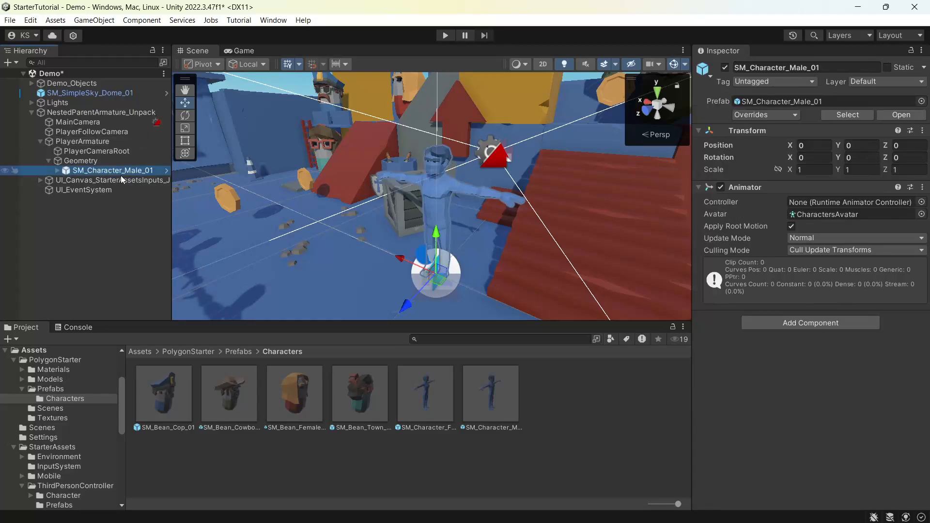
{"action": "mouse_move", "coordinate": [270, 175]}
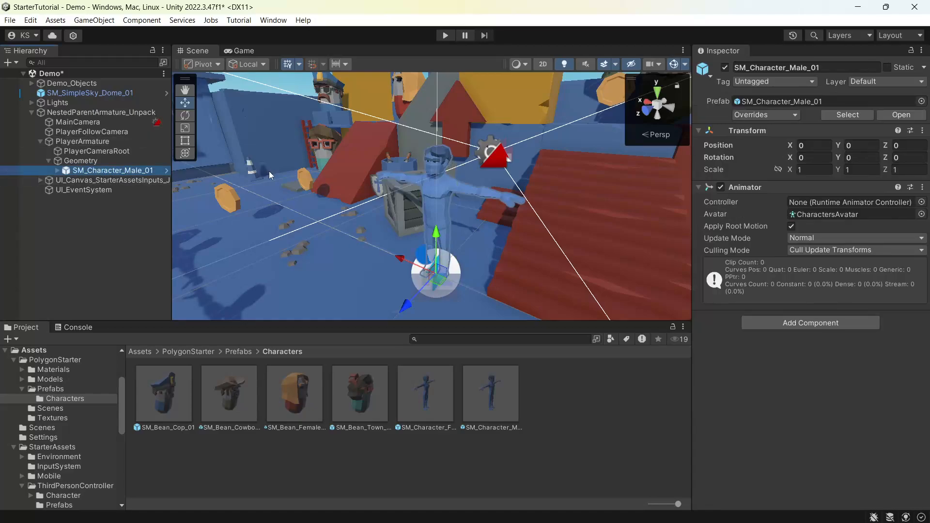